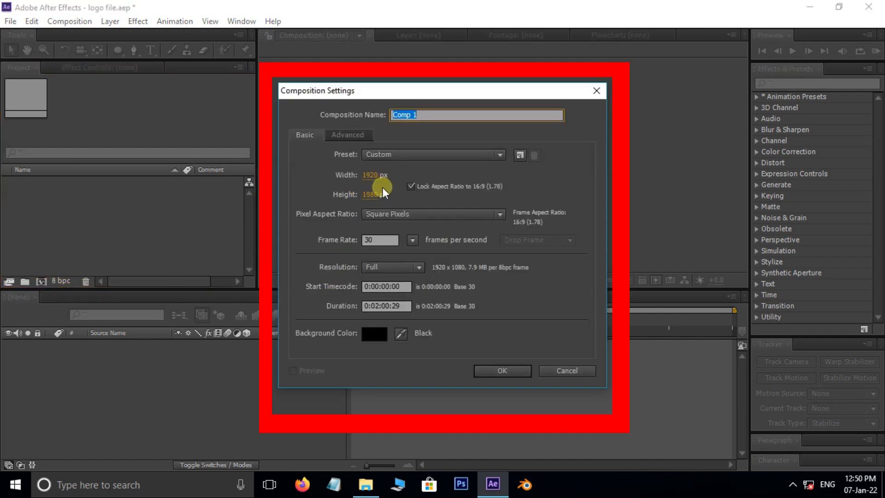
Step: Confirm Comp 1 at 1920×1080, 30 fps, duration 0:02:00:29
{"action": "left_click", "coordinate": [501, 370]}
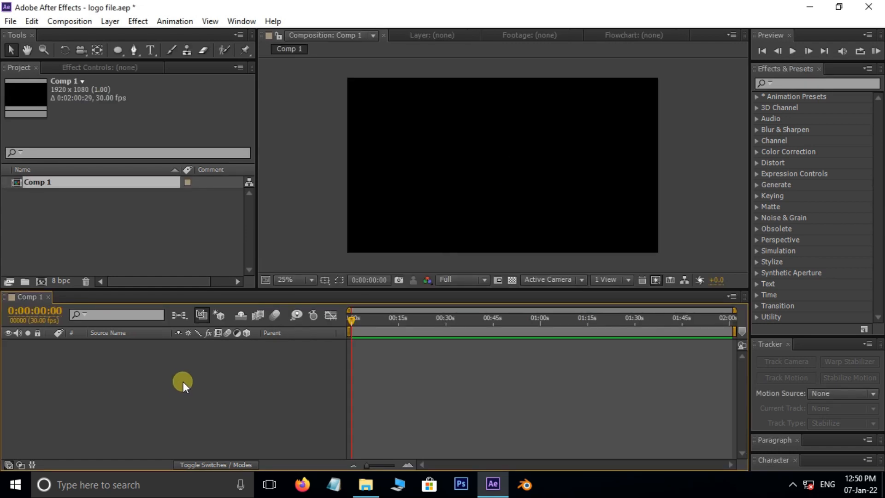
{"action": "mouse_move", "coordinate": [111, 21]}
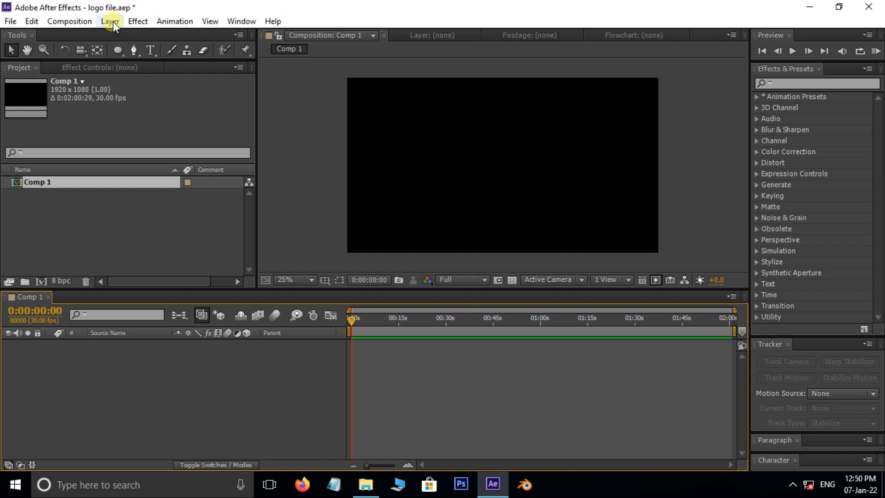
Step: Create a red solid layer named BACKGROUND
{"action": "left_click", "coordinate": [110, 21]}
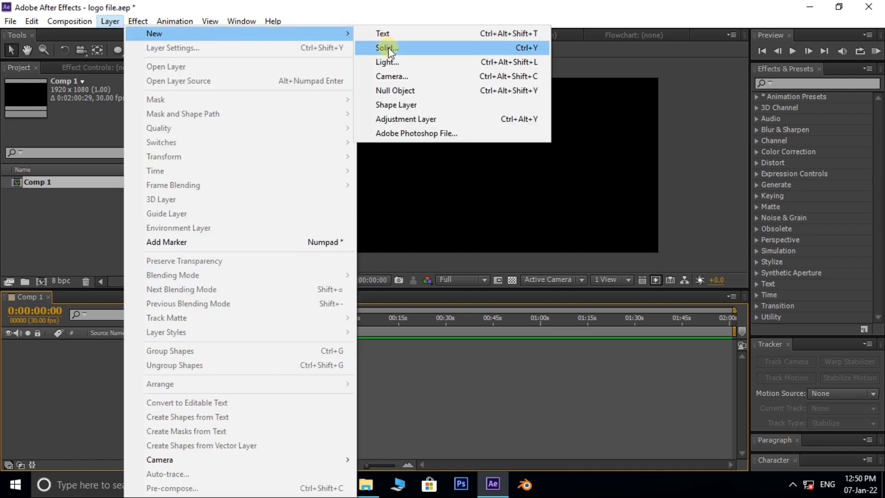
{"action": "left_click", "coordinate": [386, 48]}
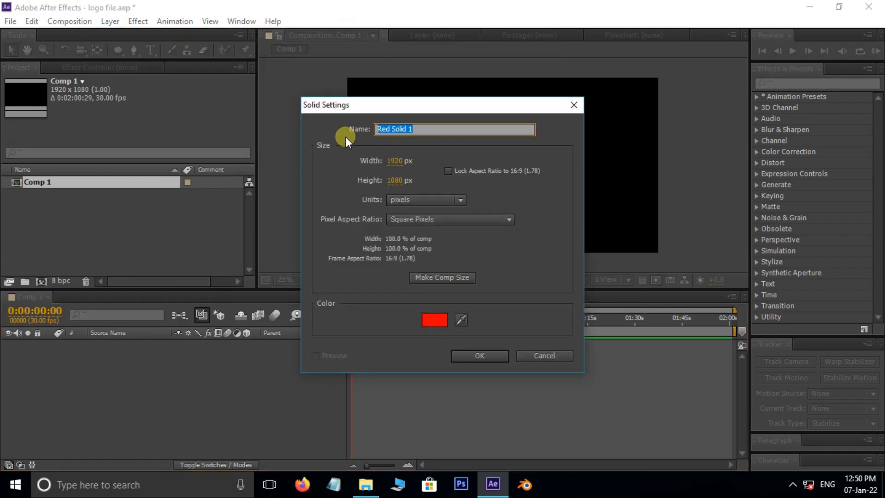
{"action": "type", "text": "BACKGROUND"}
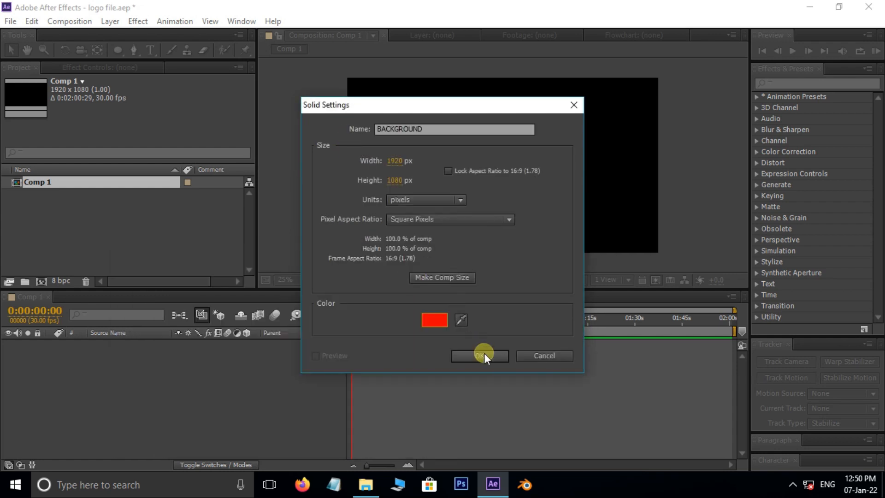
{"action": "left_click", "coordinate": [479, 356]}
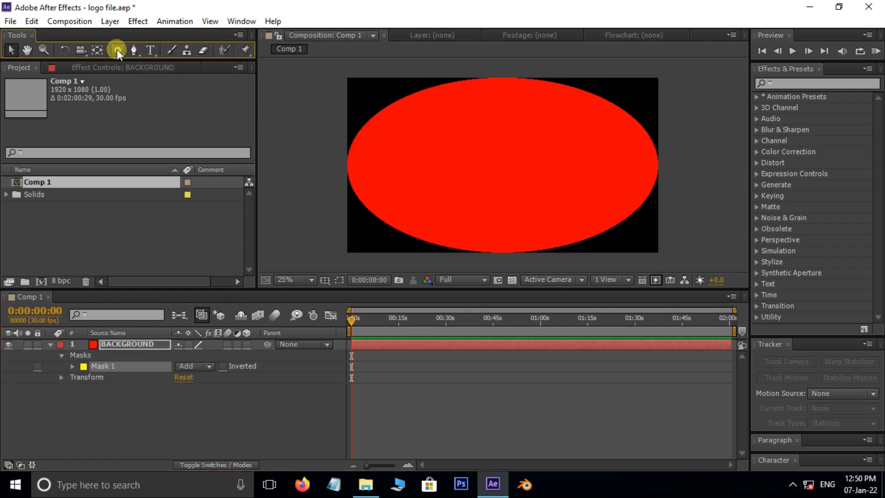
Step: Raise the ellipse mask's feather to fade the solid into a vignette
{"action": "left_click", "coordinate": [72, 366]}
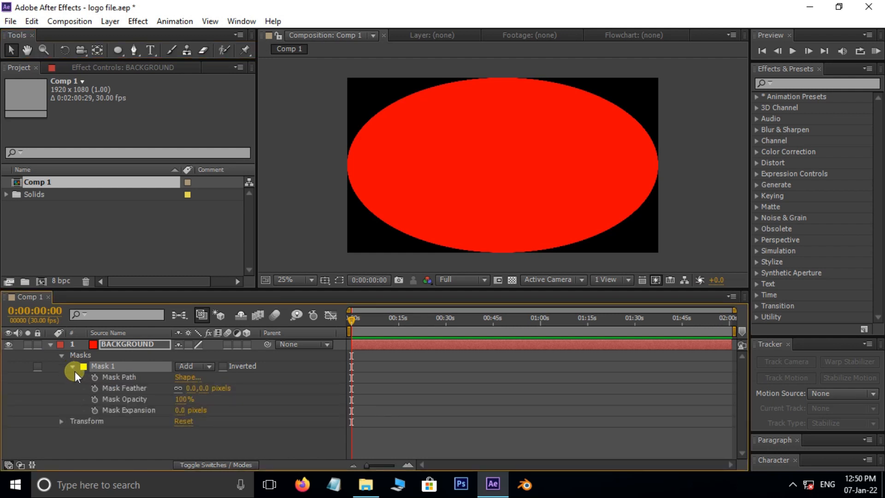
{"action": "double_click", "coordinate": [194, 388]}
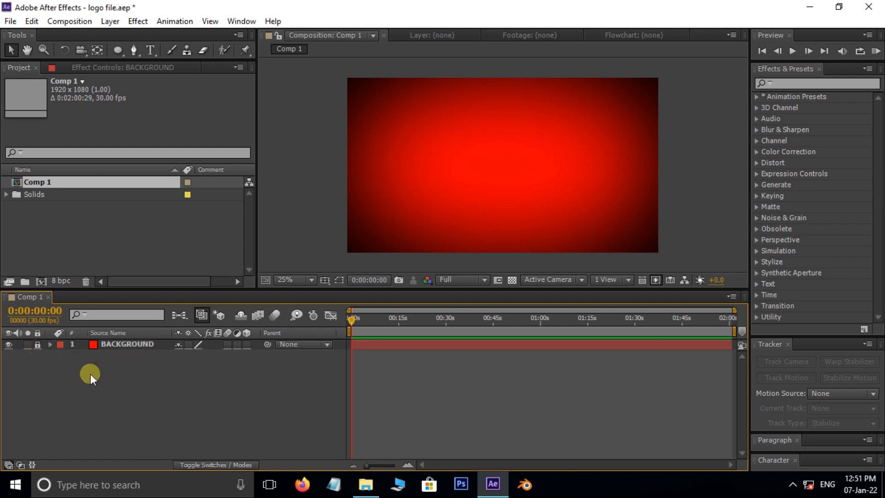
{"action": "mouse_move", "coordinate": [113, 384]}
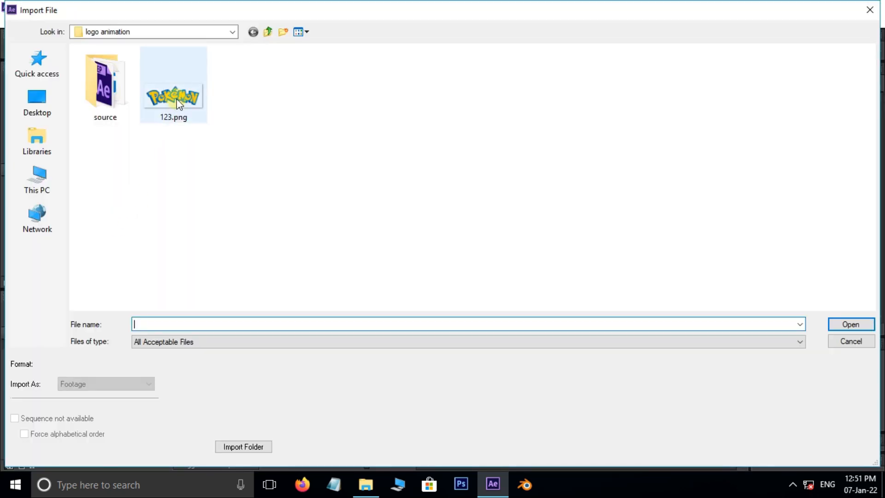
Step: Import the Pokémon logo image 123.png into the comp
{"action": "left_click", "coordinate": [174, 85]}
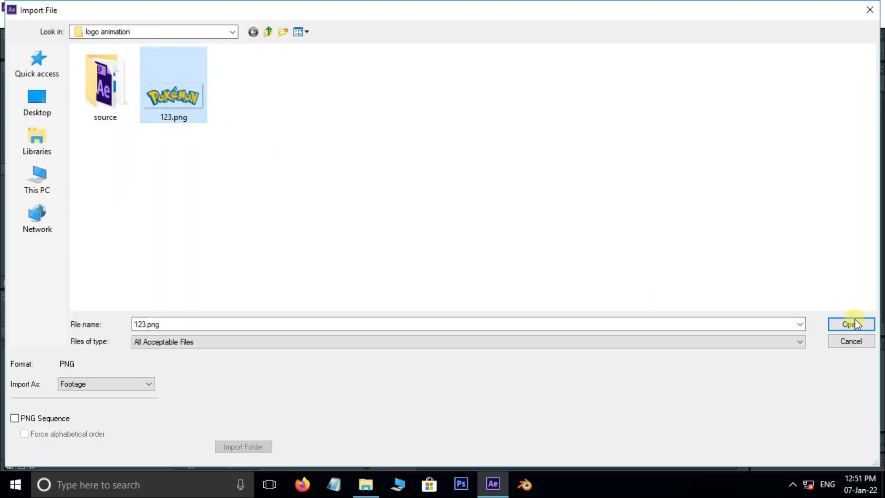
{"action": "left_click", "coordinate": [852, 324]}
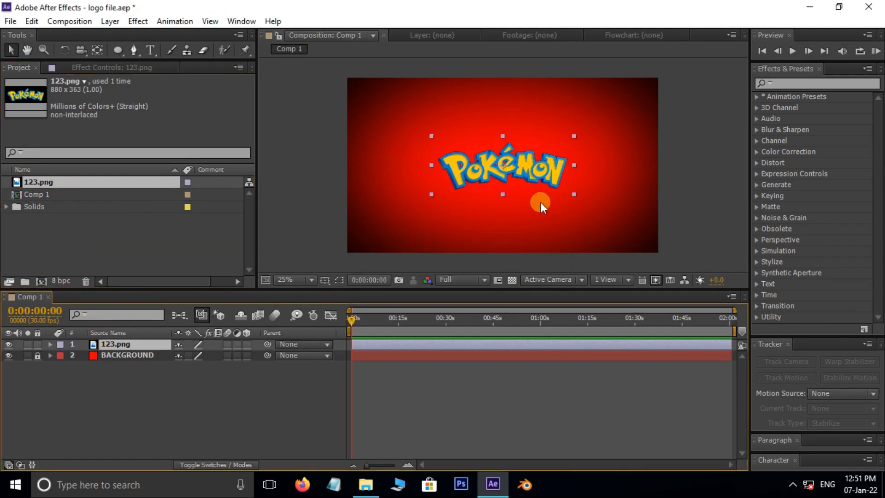
Step: Pre-compose the 123.png layer, moving all attributes into the new composition
{"action": "right_click", "coordinate": [116, 344]}
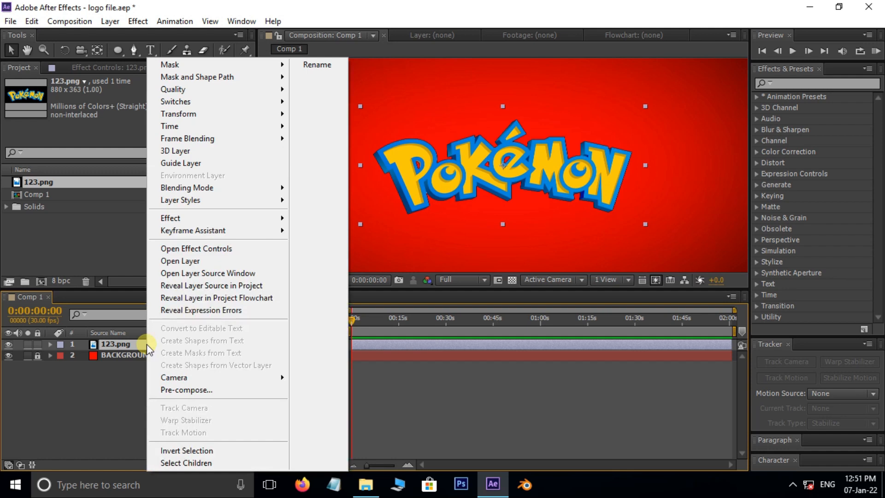
{"action": "mouse_move", "coordinate": [167, 393]}
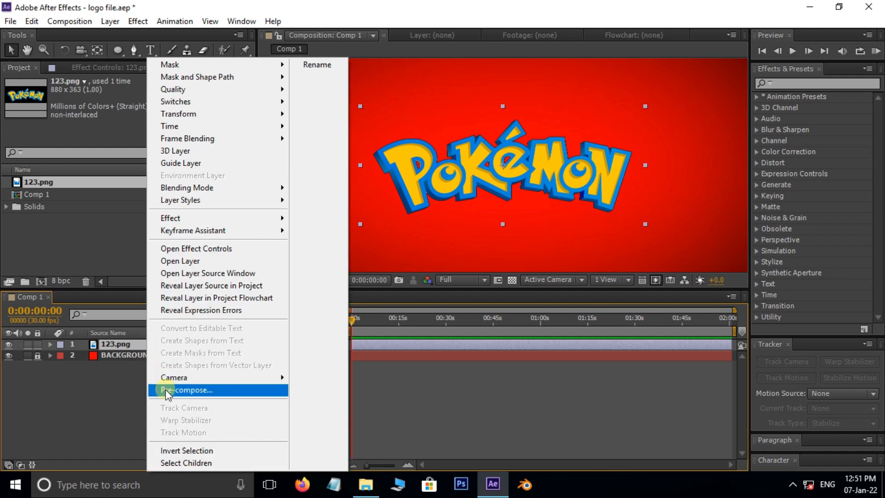
{"action": "left_click", "coordinate": [187, 390]}
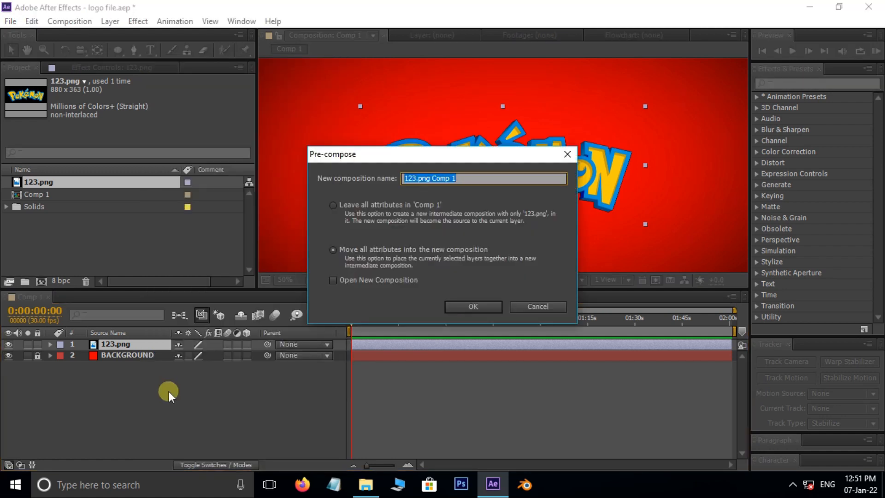
{"action": "mouse_move", "coordinate": [350, 261]}
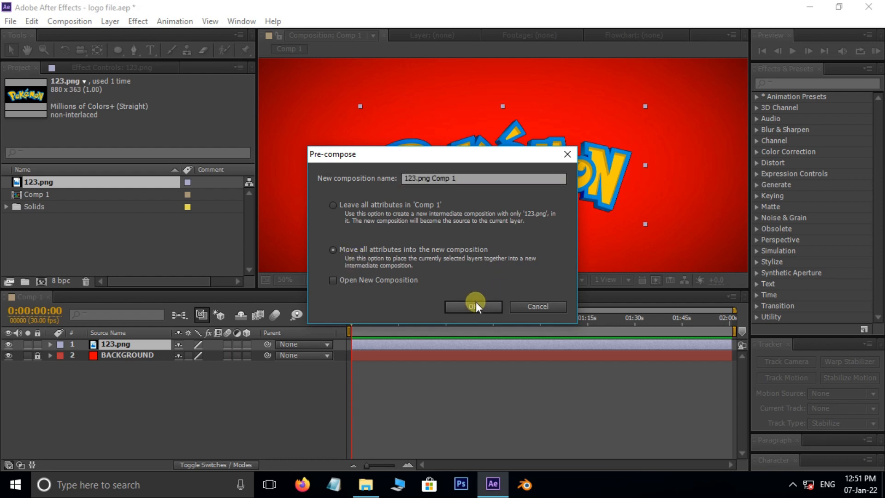
{"action": "left_click", "coordinate": [473, 306]}
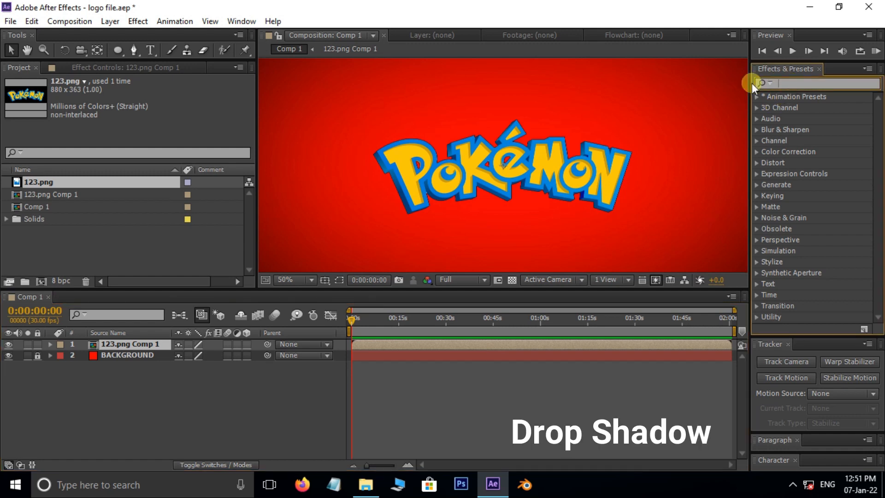
Step: Apply Drop Shadow to the logo layer, distance 28, softness 36
{"action": "type", "text": "drop"}
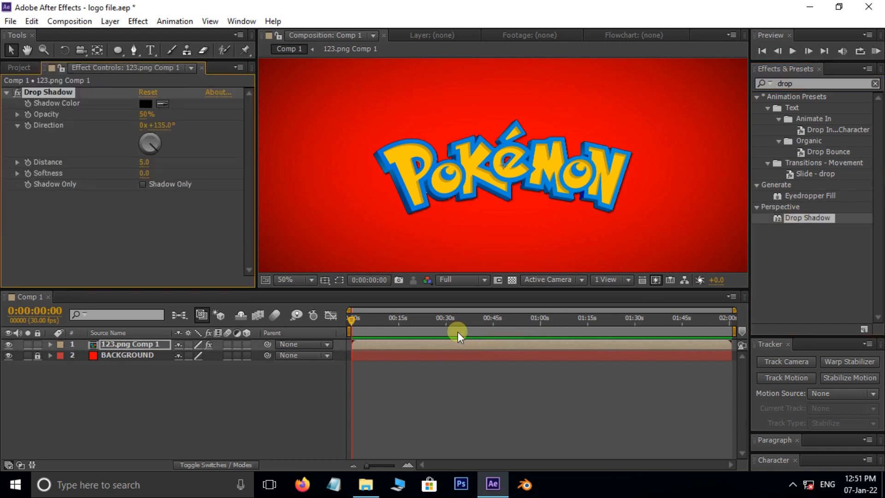
{"action": "left_click_drag", "start_coordinate": [144, 162], "coordinate": [164, 162]}
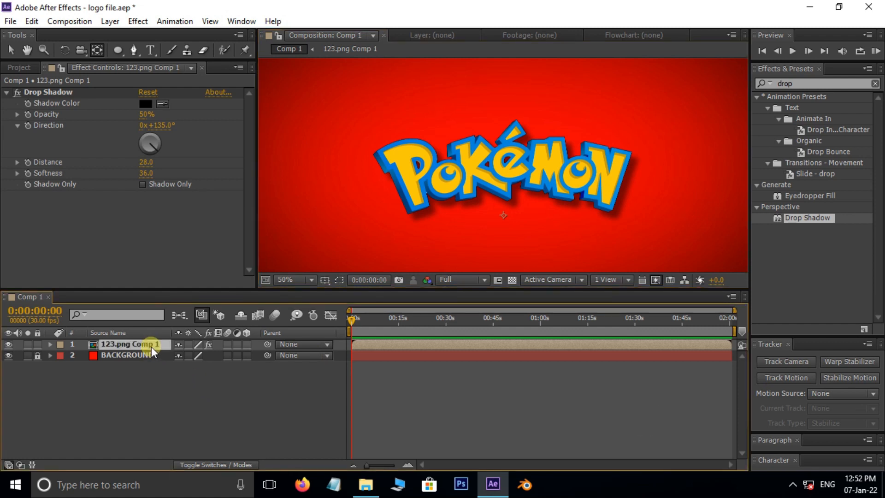
Step: Keyframe the logo's Scale from 0% through a bounce to 100, 105% at frame 18
{"action": "key", "text": "s"}
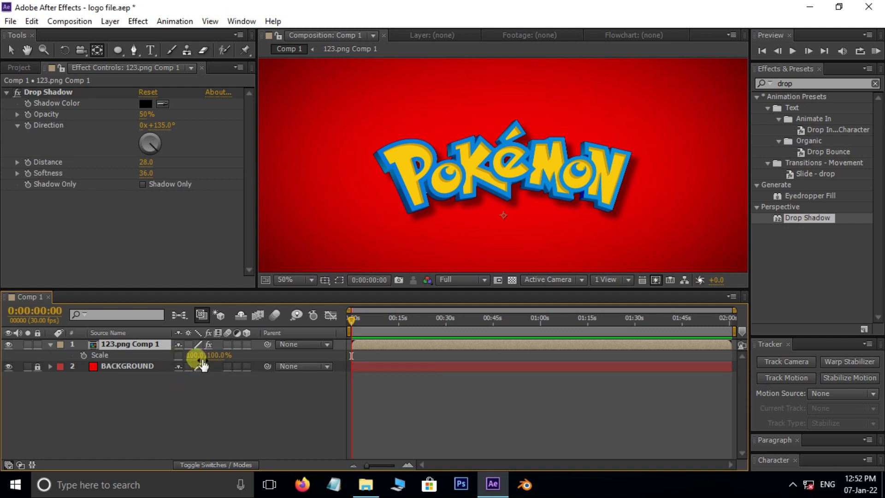
{"action": "double_click", "coordinate": [196, 355]}
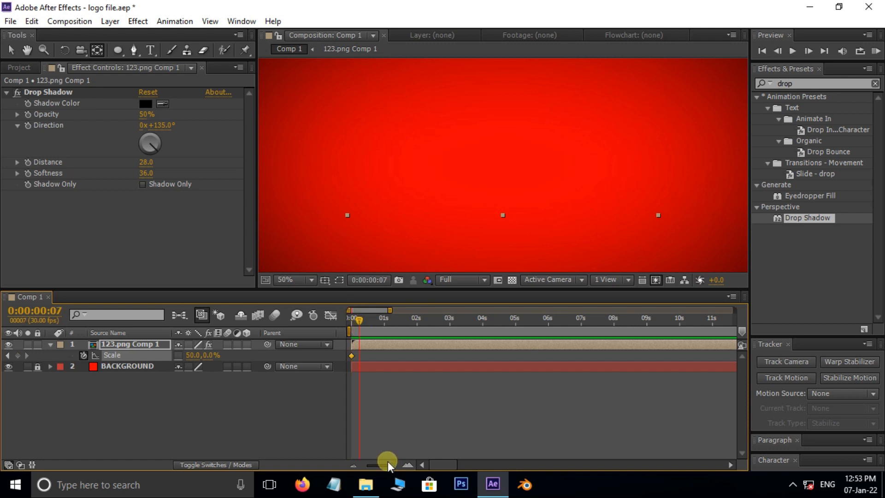
{"action": "double_click", "coordinate": [196, 356]}
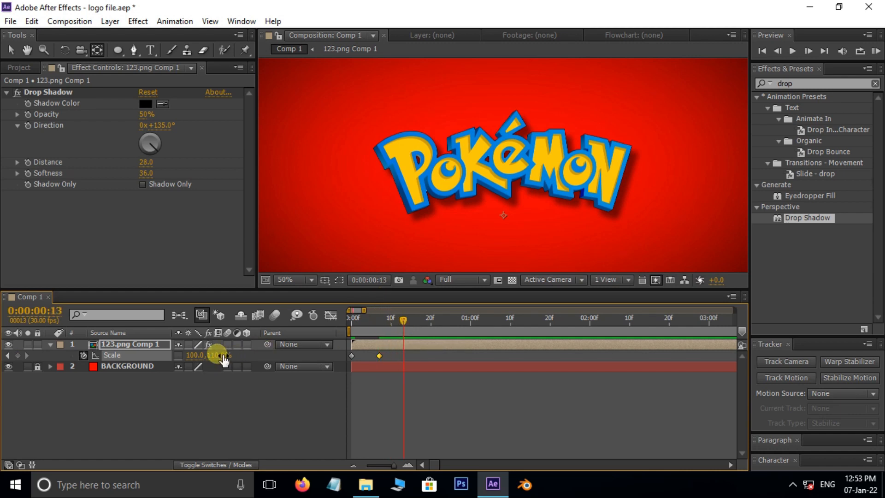
{"action": "double_click", "coordinate": [214, 355]}
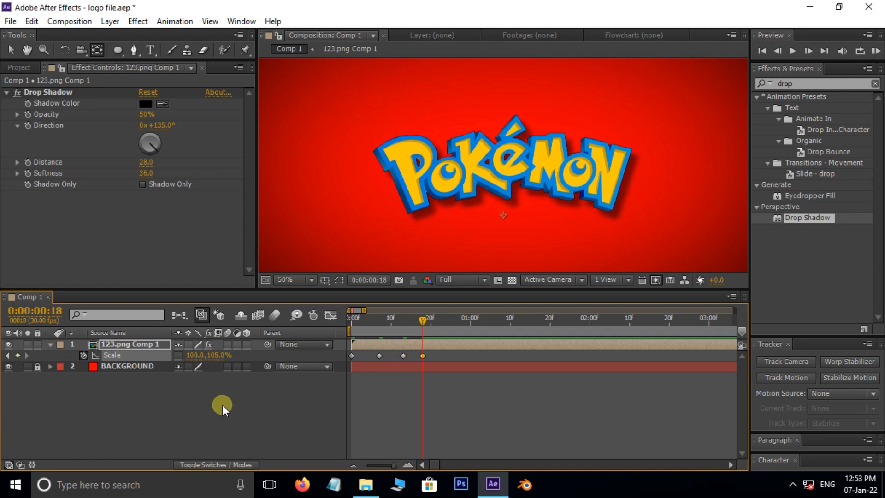
{"action": "double_click", "coordinate": [218, 355]}
{"action": "type", "text": "0"}
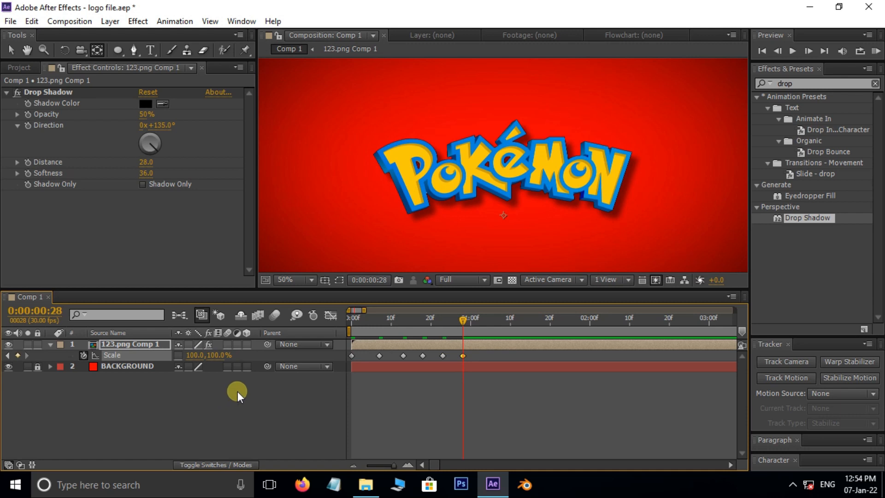
Step: Apply Easy Ease to all of the logo's Scale keyframes
{"action": "left_click", "coordinate": [380, 356]}
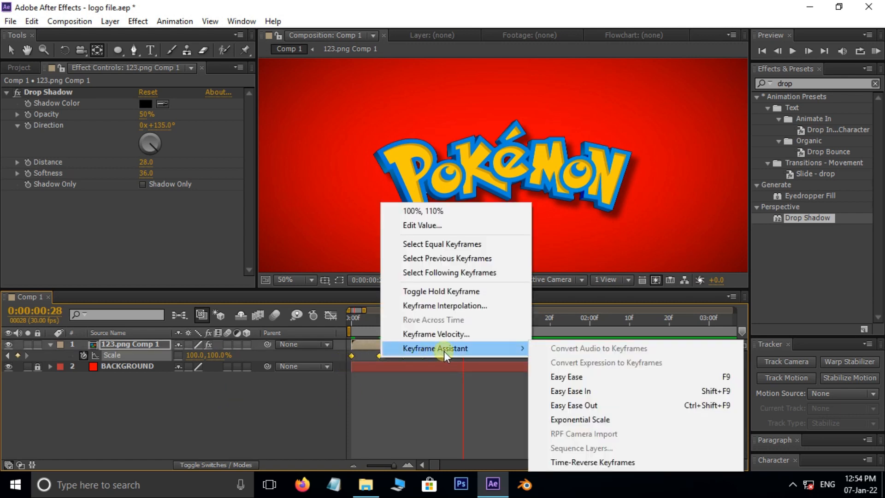
{"action": "left_click", "coordinate": [566, 377]}
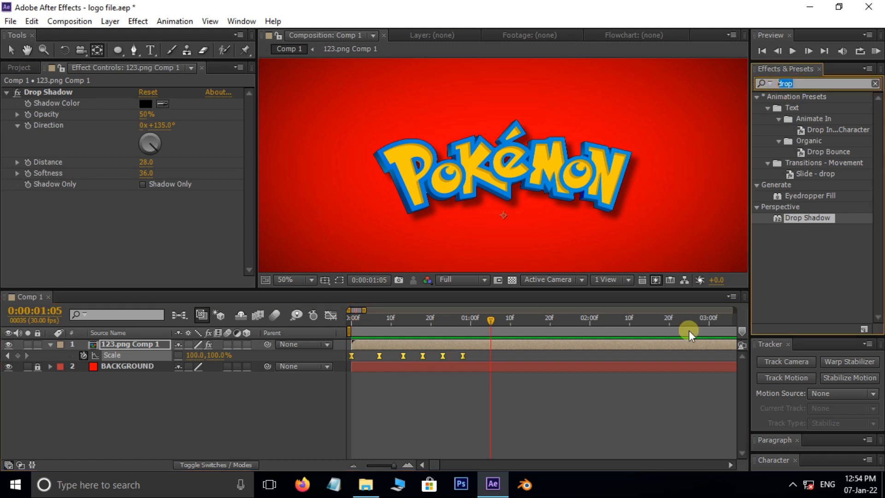
Step: Apply Warp to the logo: Bulge style, Vertical axis, Bend 50
{"action": "type", "text": "warp"}
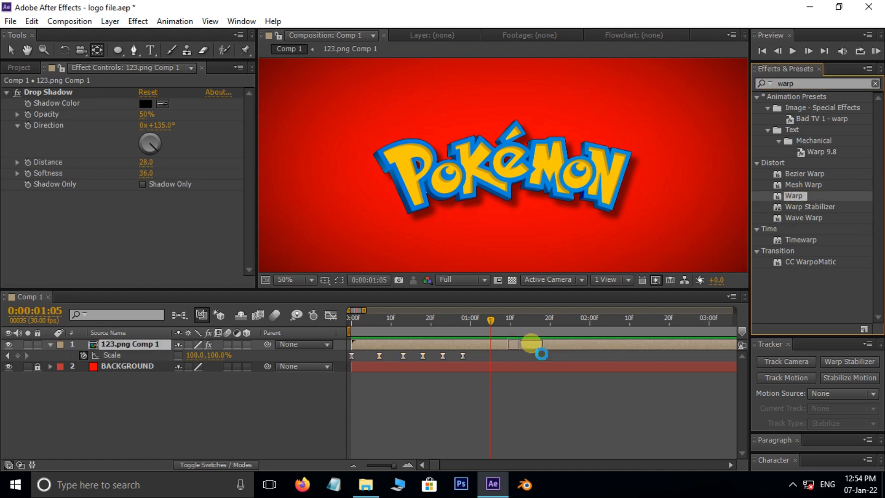
{"action": "left_click", "coordinate": [180, 206]}
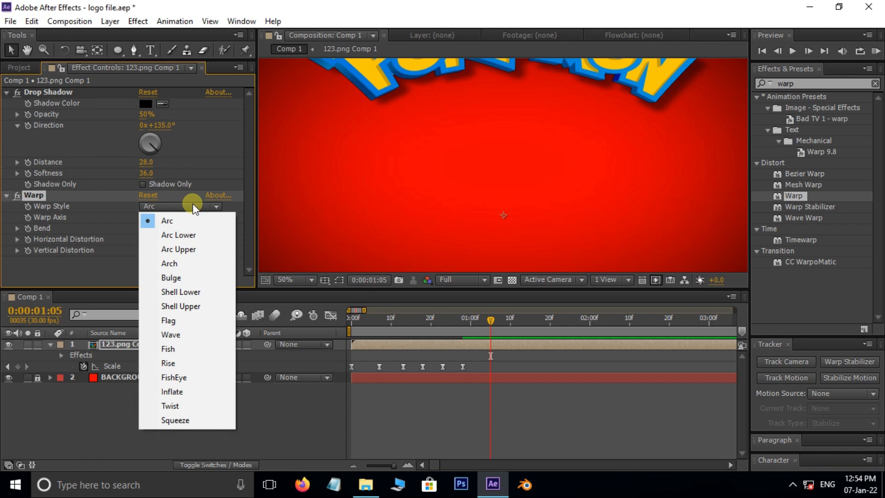
{"action": "left_click", "coordinate": [170, 277]}
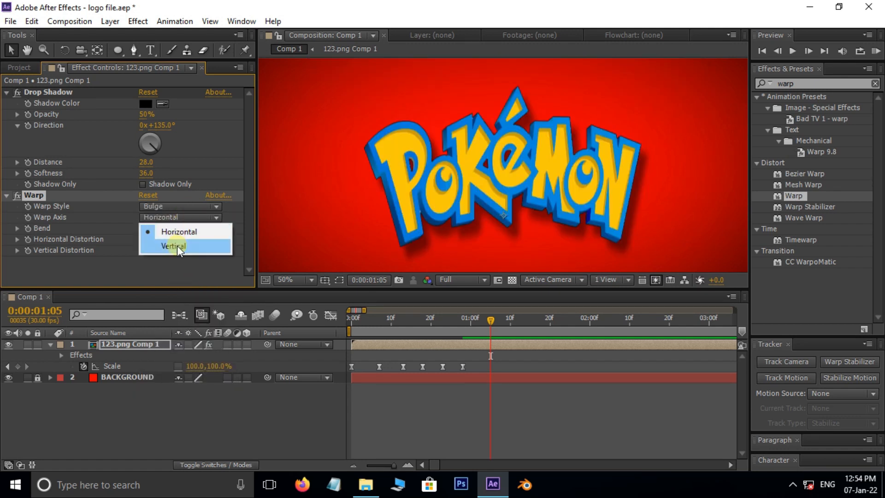
{"action": "left_click", "coordinate": [172, 245]}
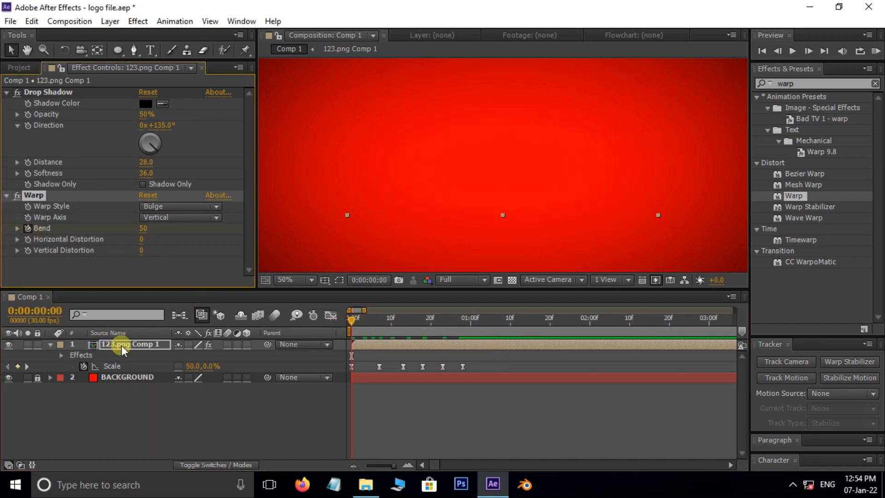
Step: Select the logo layer and start keyframing Warp Bend at 50 on frame 0
{"action": "left_click", "coordinate": [60, 355]}
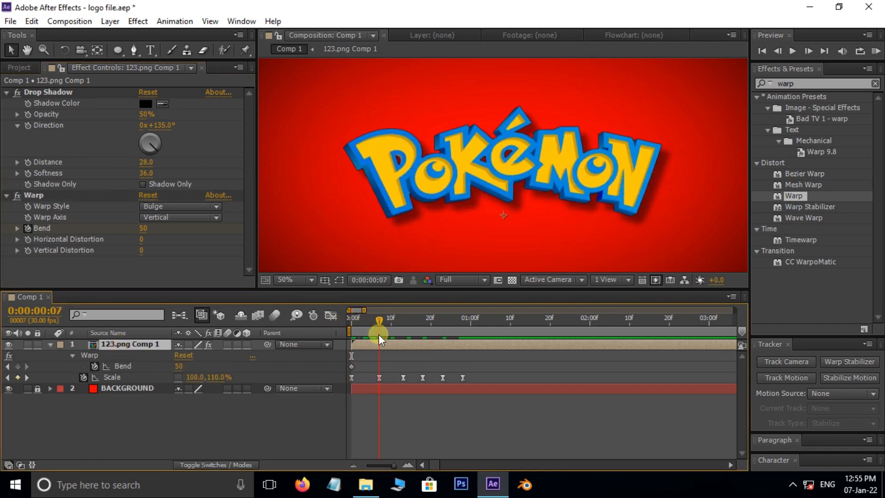
{"action": "double_click", "coordinate": [146, 229]}
{"action": "type", "text": "cc be"}
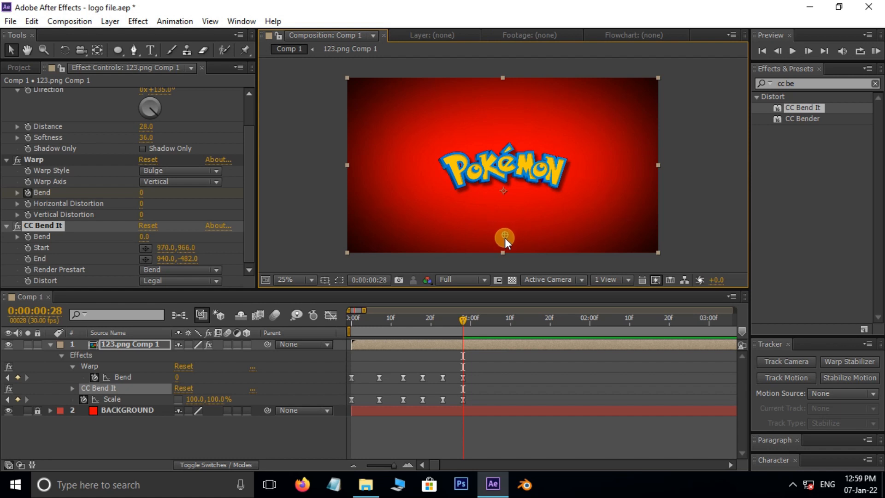
Step: Place the CC Bend It start point below the logo
{"action": "left_click", "coordinate": [294, 280]}
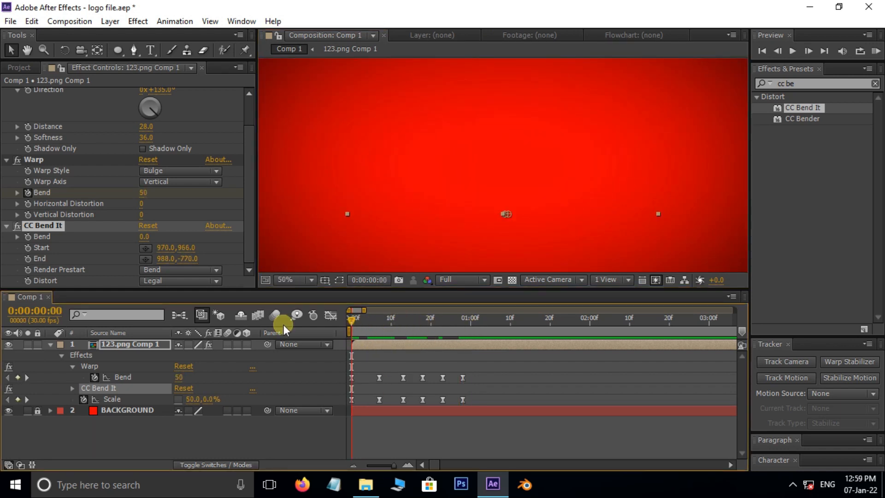
{"action": "mouse_move", "coordinate": [76, 309]}
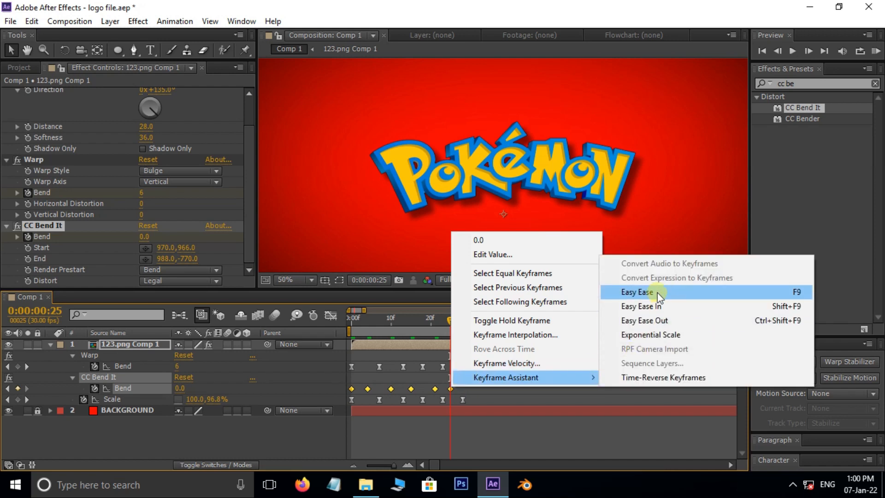
Step: Apply Easy Ease to the CC Bend It Bend keyframes over the first 25 frames
{"action": "left_click", "coordinate": [636, 292]}
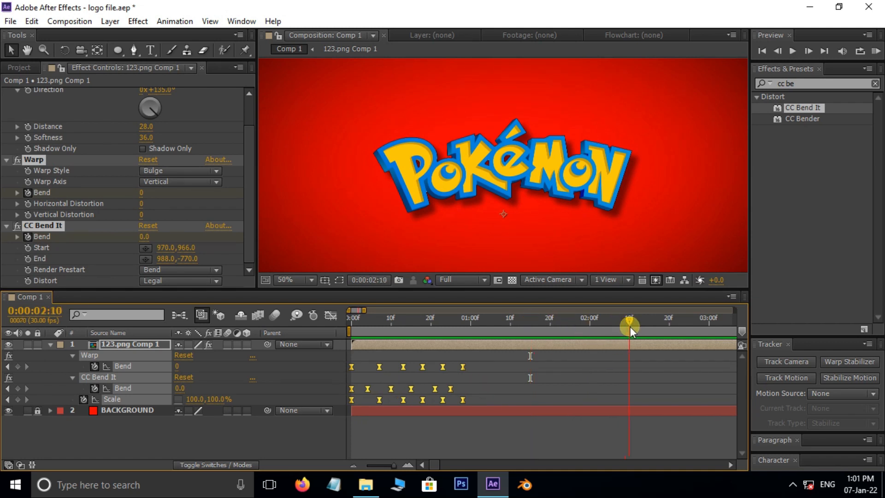
Step: Paste the logo's scale and bend keyframes at 2:10 and time-reverse them
{"action": "key", "text": "ctrl+v"}
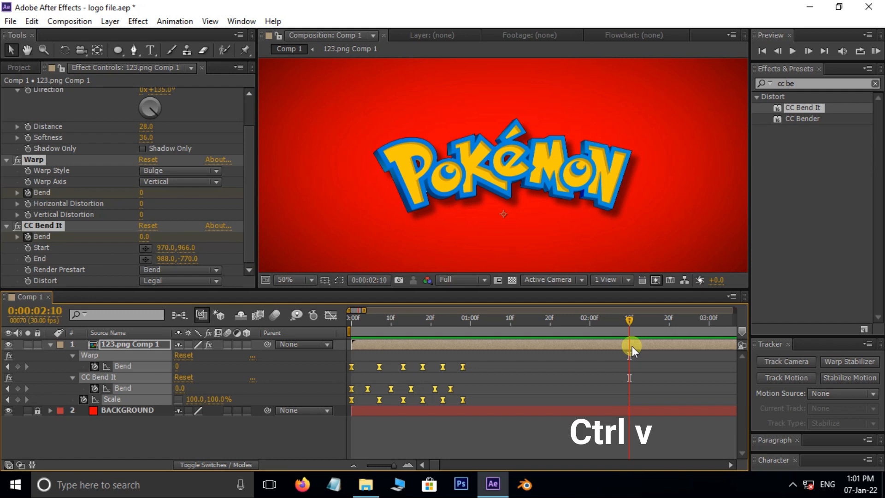
{"action": "key", "text": "ctrl+v"}
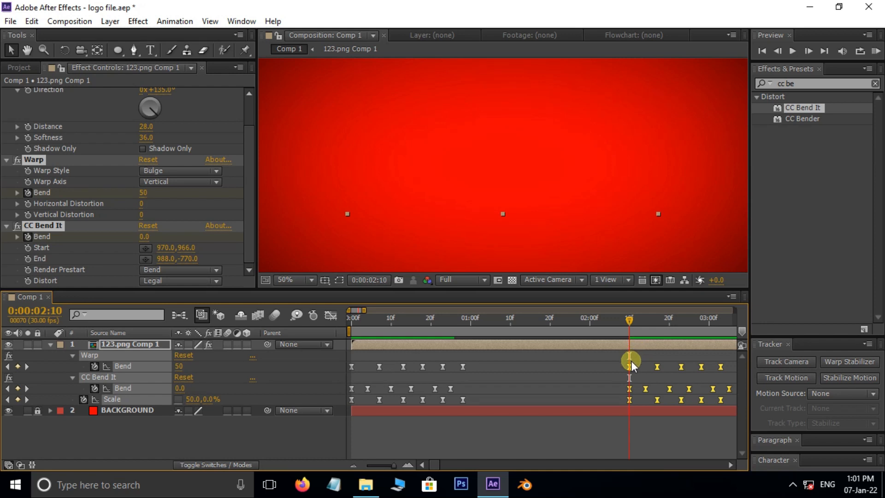
{"action": "right_click", "coordinate": [630, 367]}
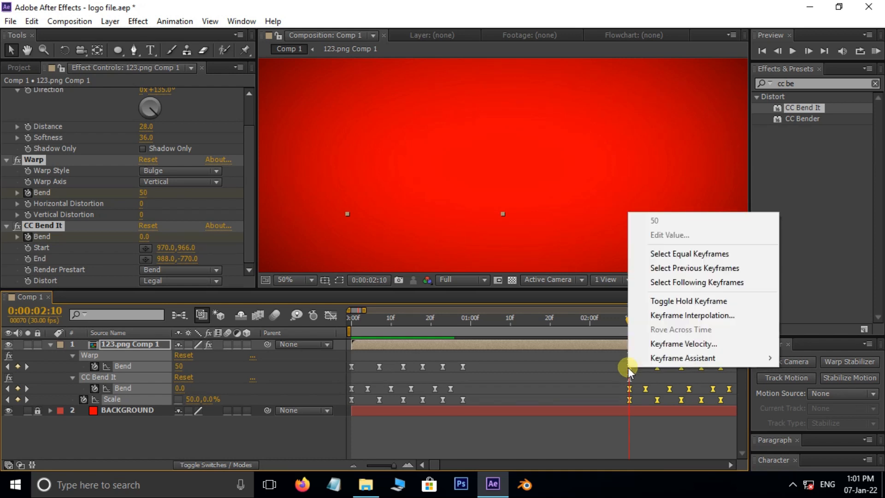
{"action": "mouse_move", "coordinate": [683, 358]}
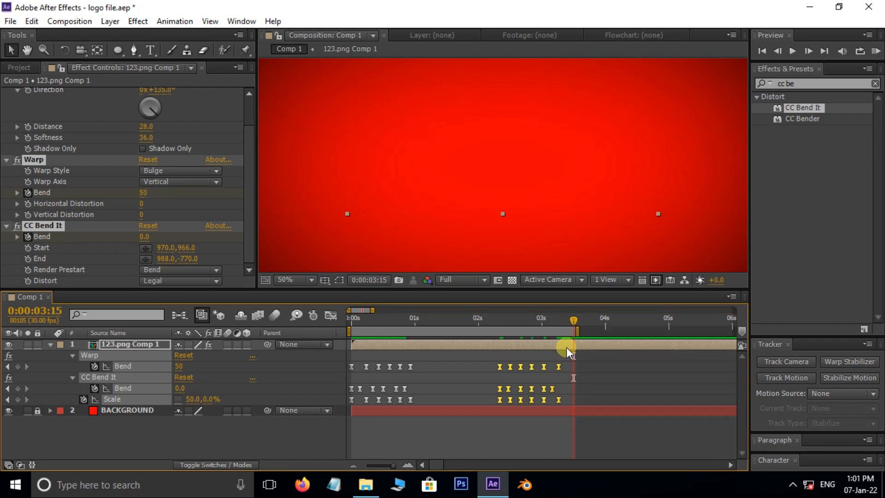
Step: Trim Comp 1 to the work area ending at 3:15, then return to the start
{"action": "right_click", "coordinate": [568, 345]}
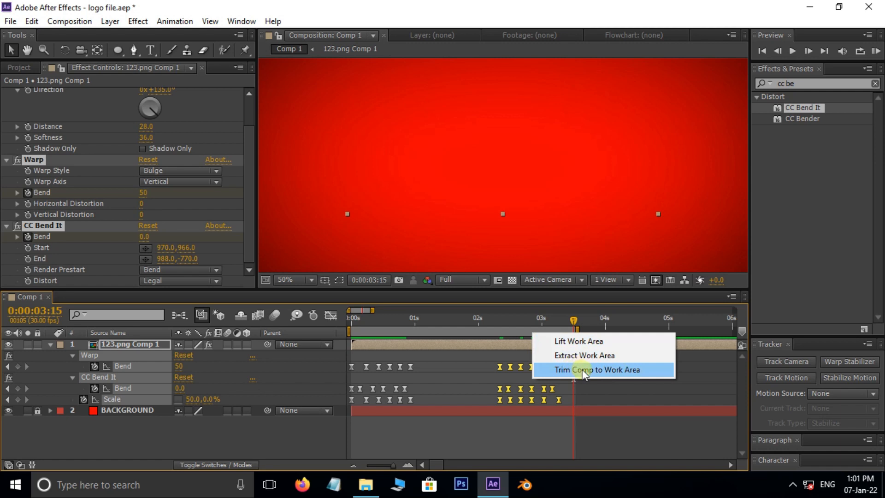
{"action": "left_click", "coordinate": [599, 370]}
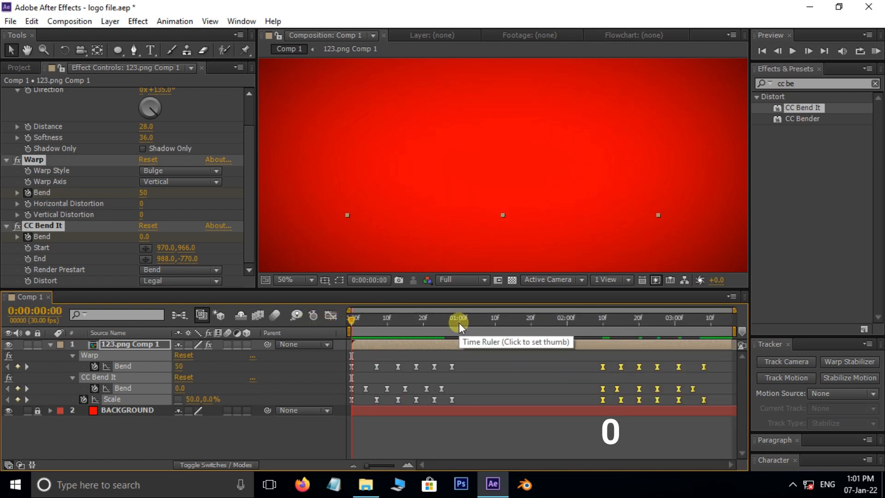
{"action": "left_click", "coordinate": [459, 317]}
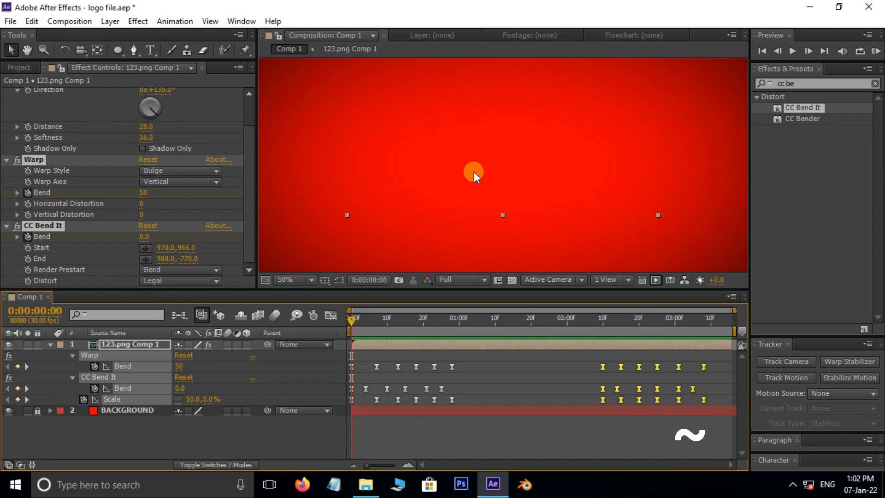
Step: Maximize the Composition panel and preview the Pokémon logo popping in over the red vignette
{"action": "key", "text": "`"}
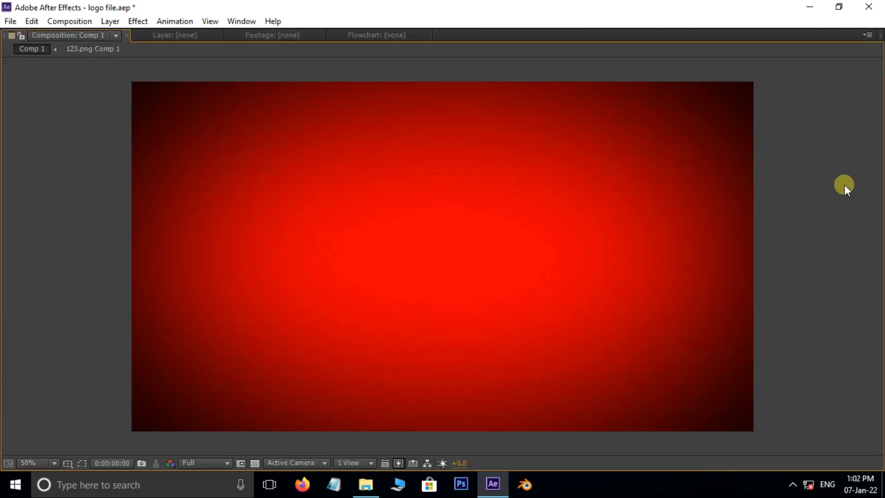
{"action": "key", "text": "space"}
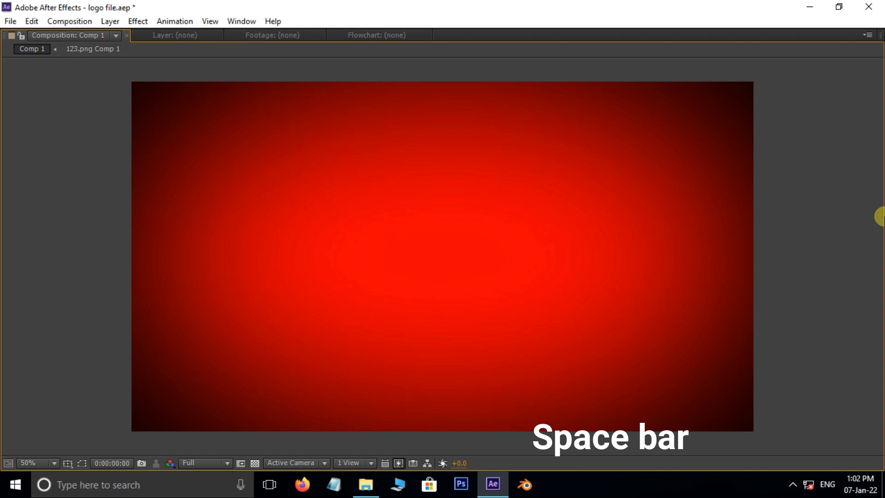
{"action": "key", "text": "space"}
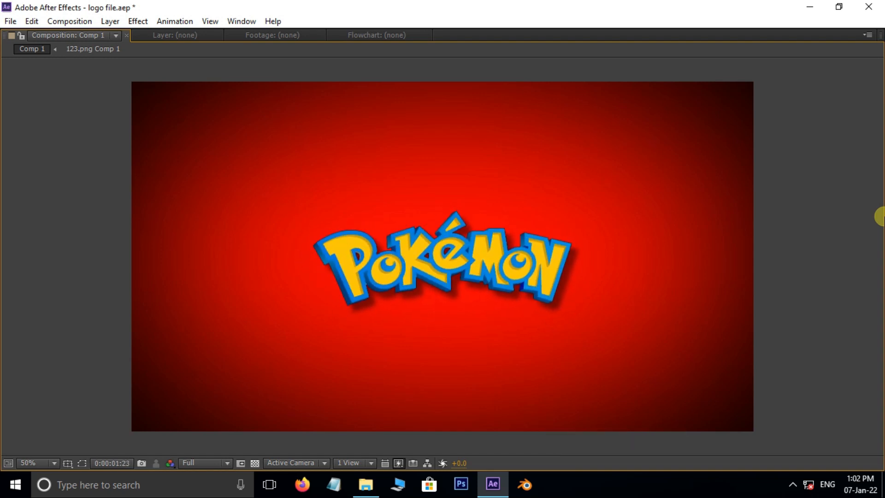